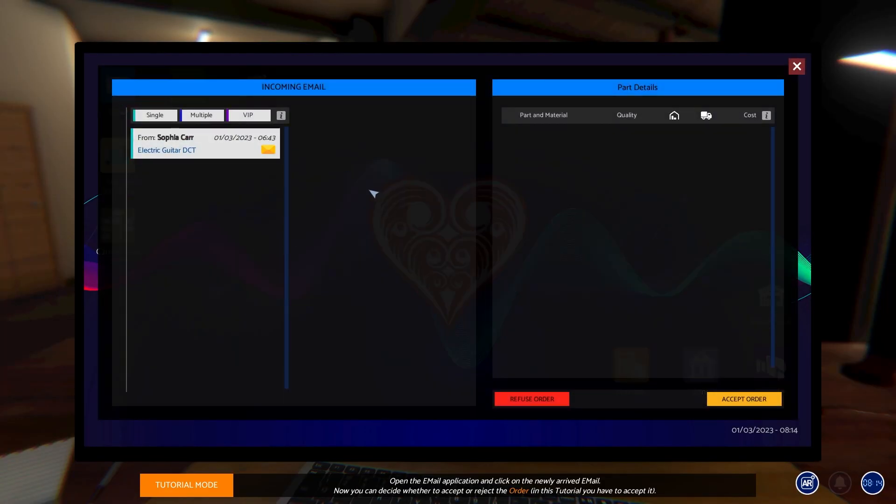
- Accept the Electric Guitar DCT order from the email and pick its missing metal alloy parts in the market
left_click(206, 144)
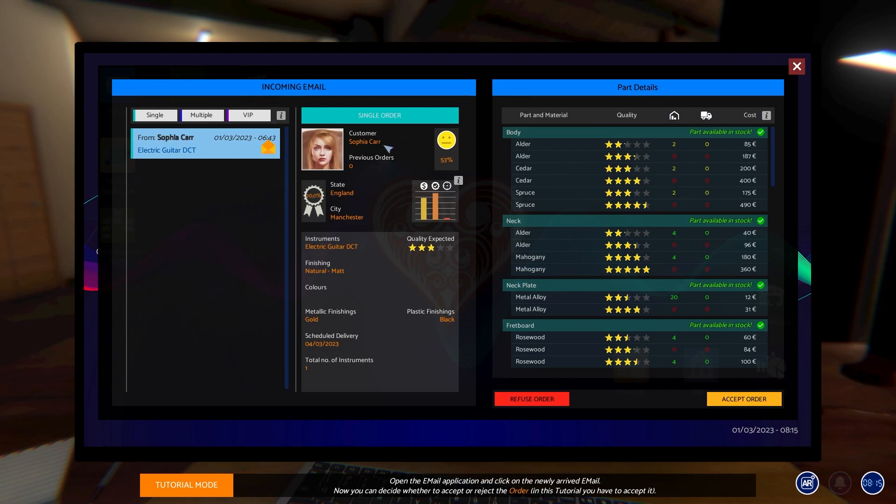
left_click(744, 399)
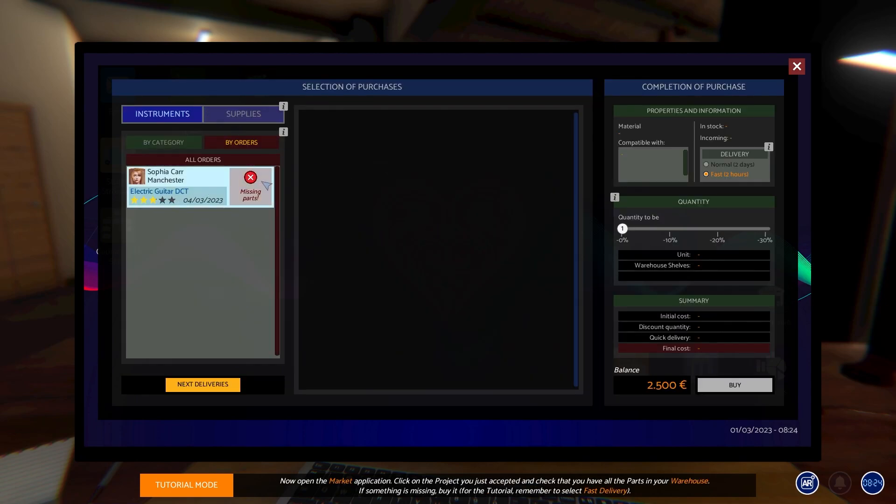
left_click(177, 191)
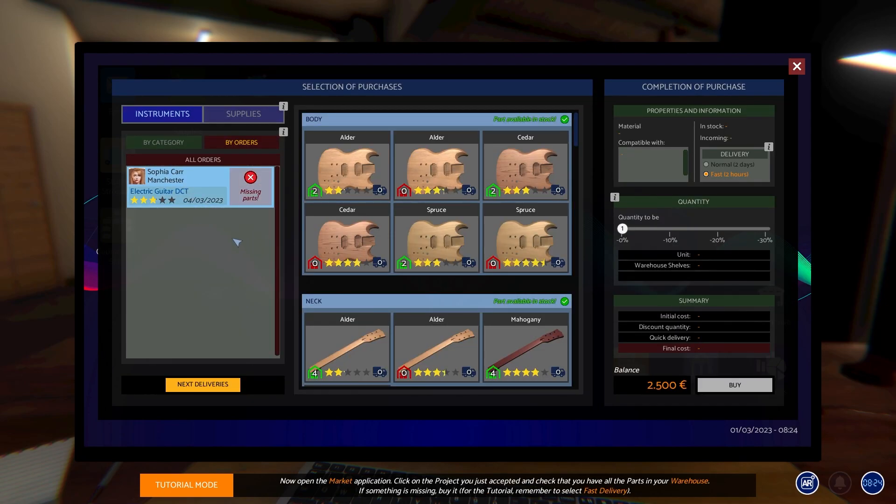
mouse_move(458, 282)
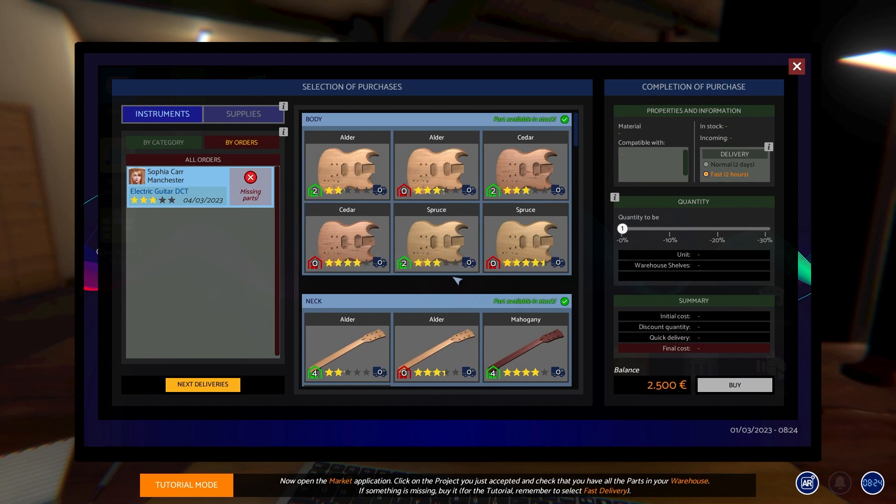
left_click(525, 166)
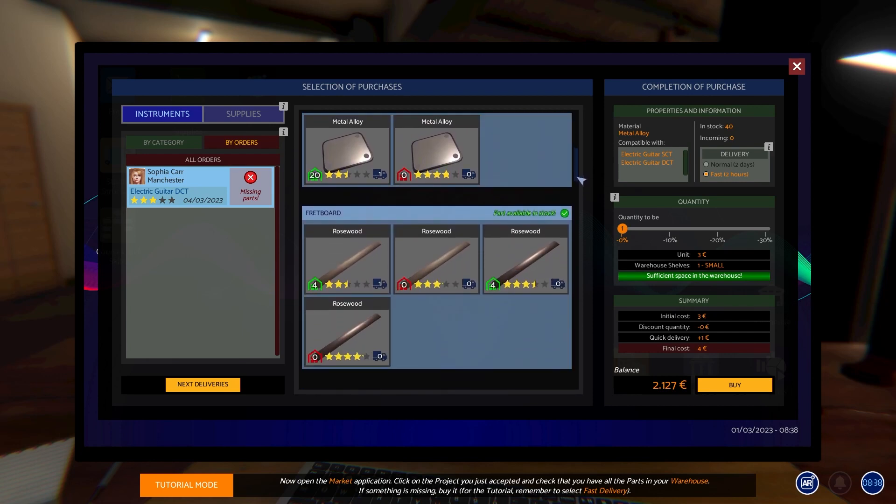
scroll("down", 3)
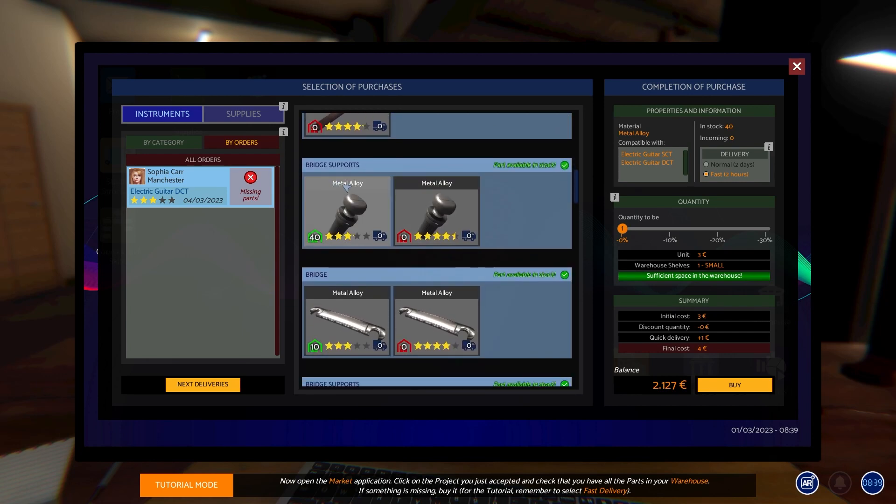
- Buy the metal alloy bridge support, then choose a free production-room workbench for the project
left_click(797, 65)
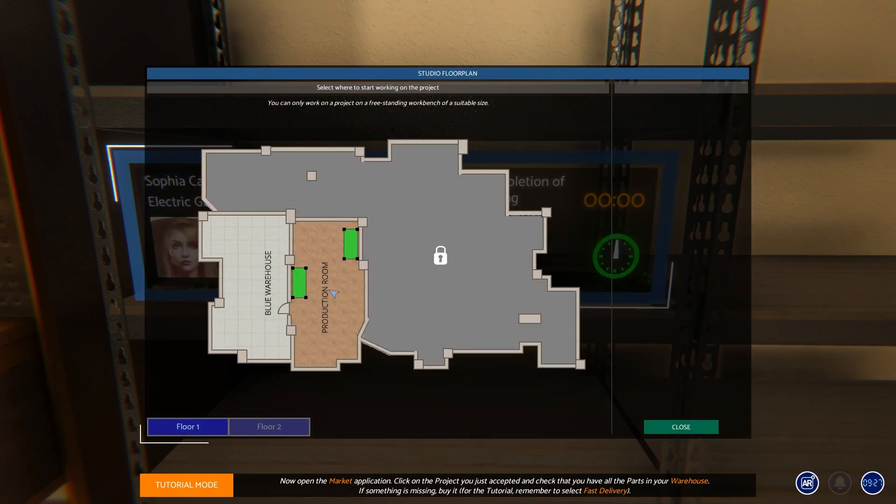
mouse_move(361, 254)
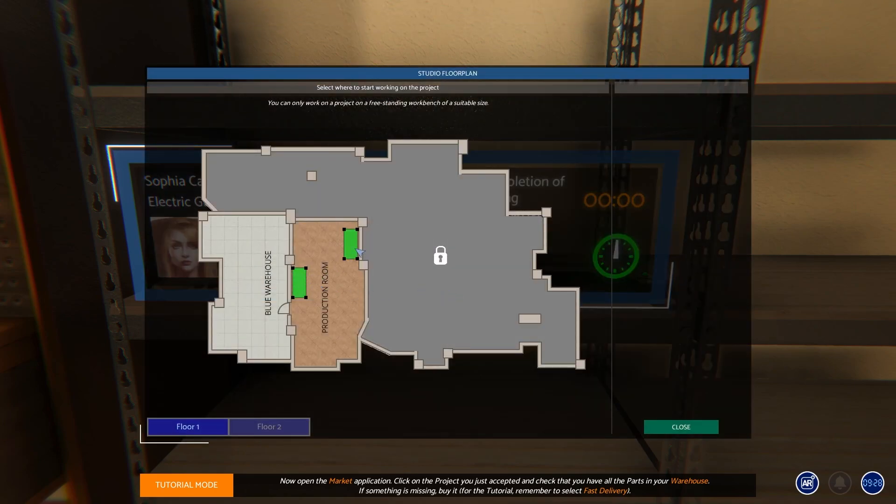
left_click(681, 428)
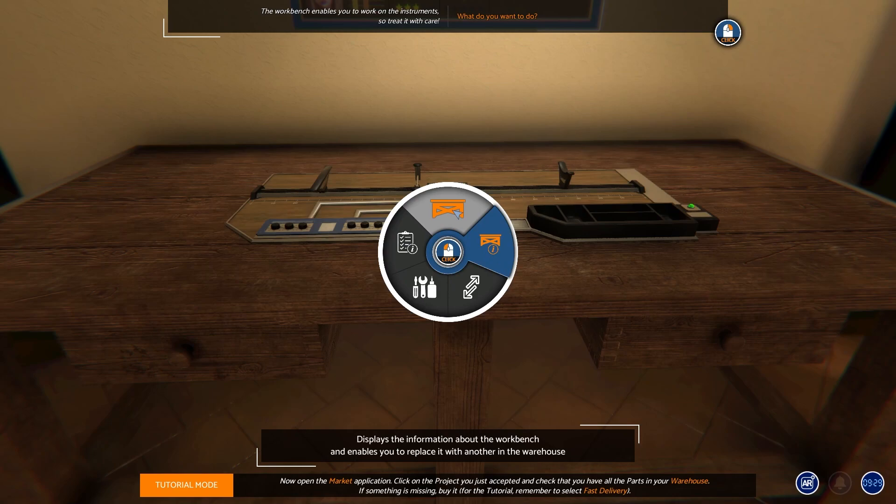
mouse_move(485, 298)
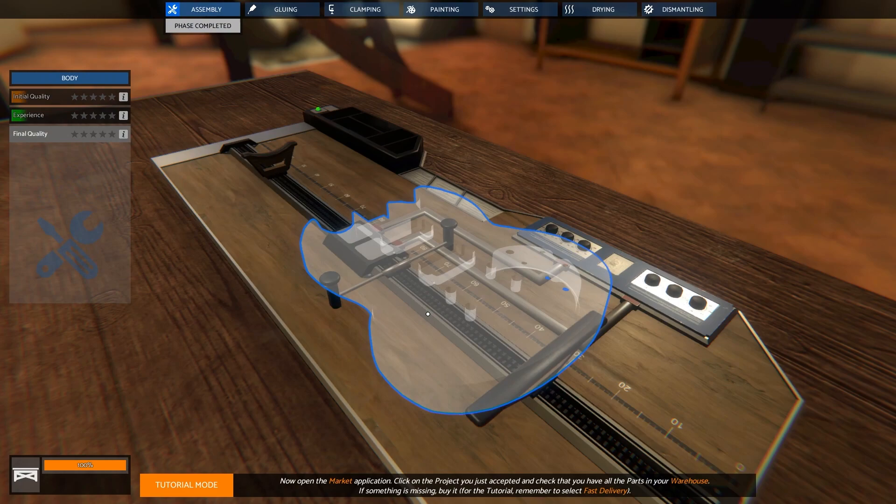
- Fit the Alder body and neck on the workbench and set the headstock colour to green
left_click(69, 78)
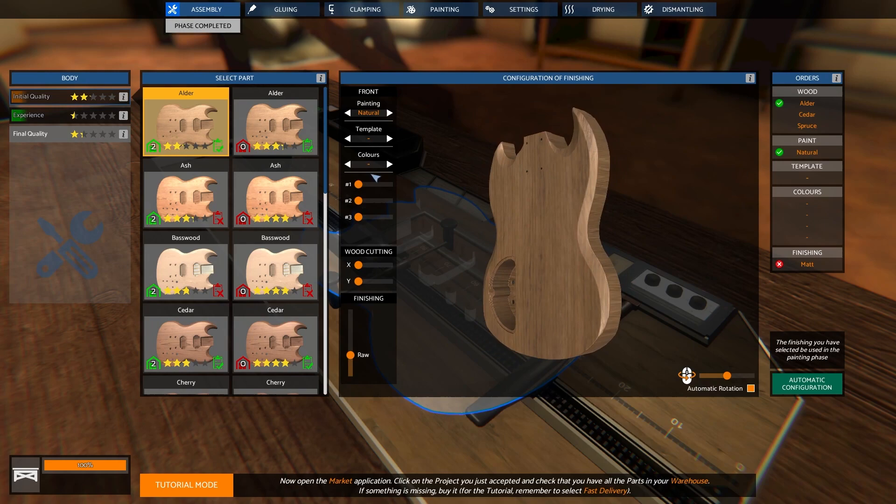
left_click(186, 199)
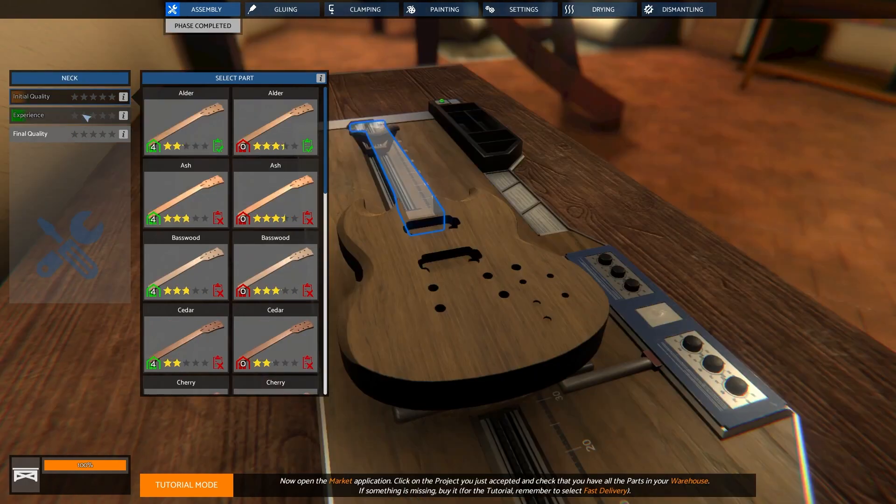
left_click(185, 123)
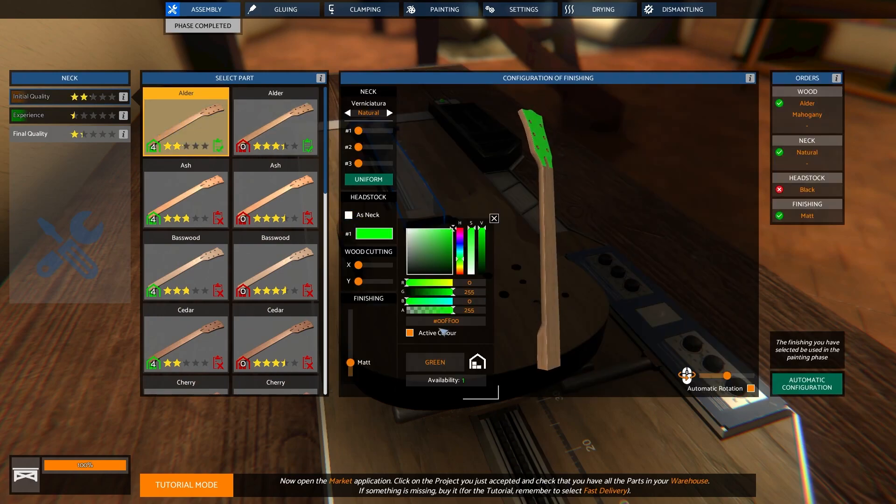
left_click(444, 9)
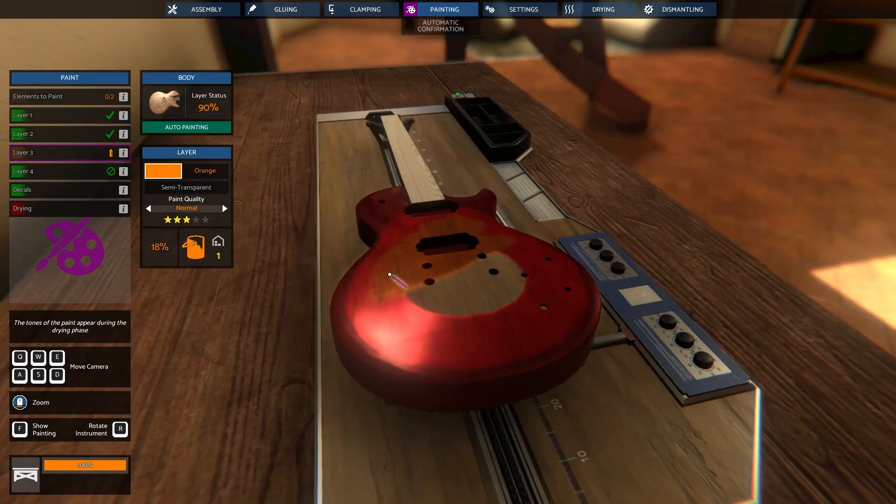
- Spray the orange paint layer, oil the neck and drive in the neck plate screws
left_click_drag(390, 274, 434, 322)
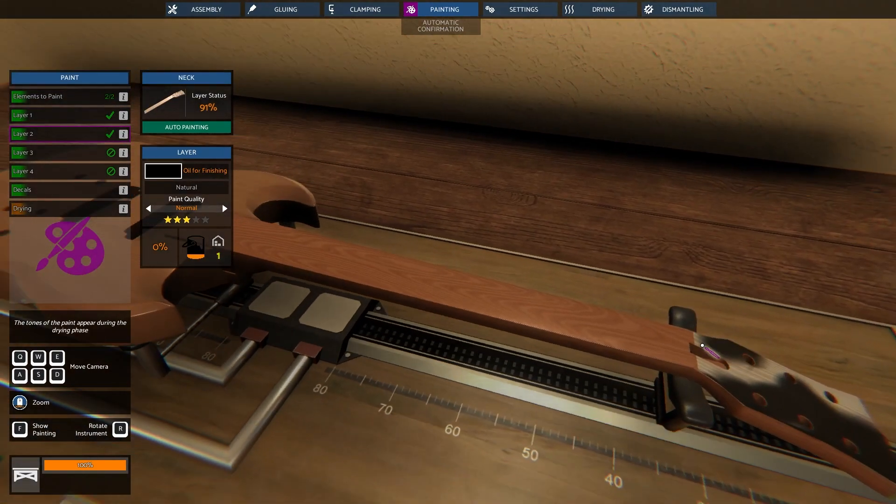
left_click(204, 9)
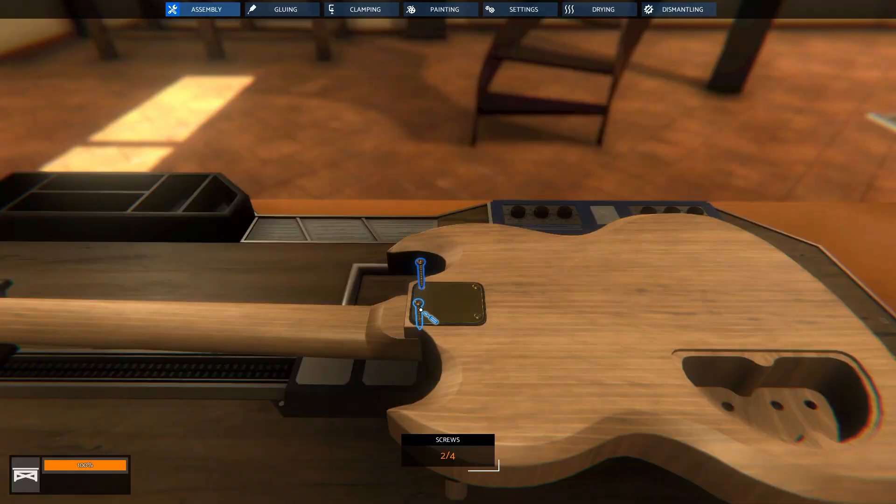
left_click(420, 309)
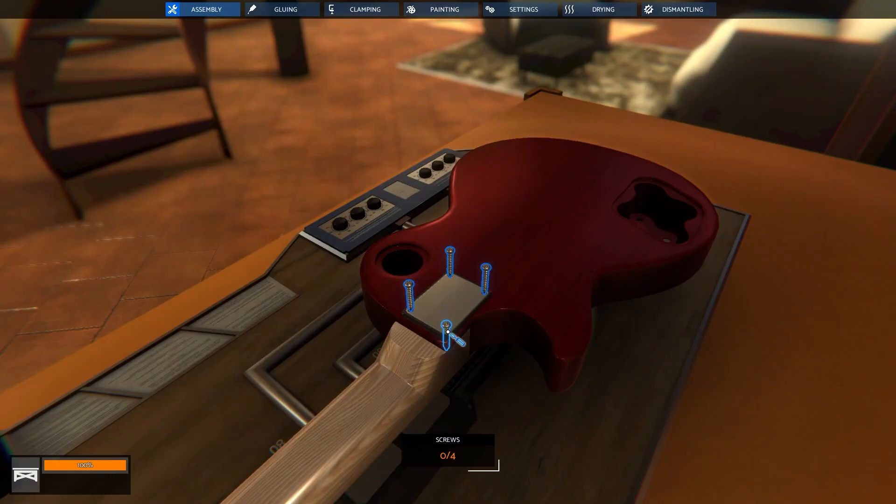
left_click(448, 338)
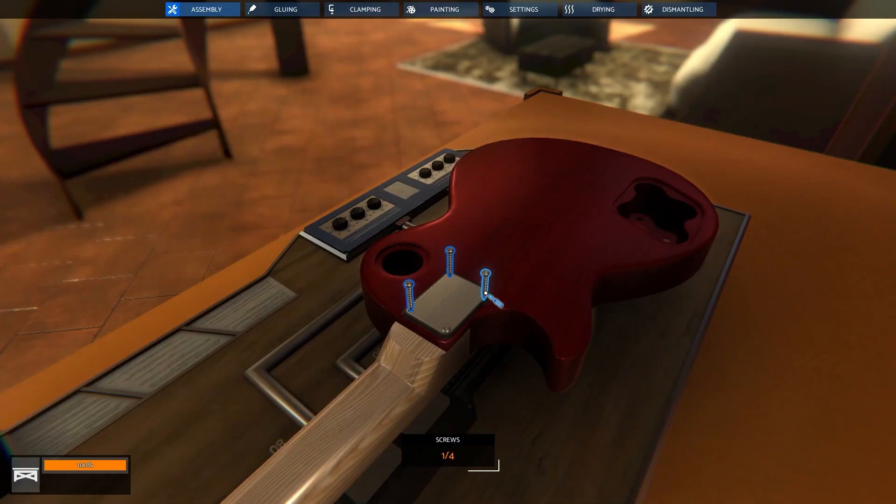
left_click(286, 8)
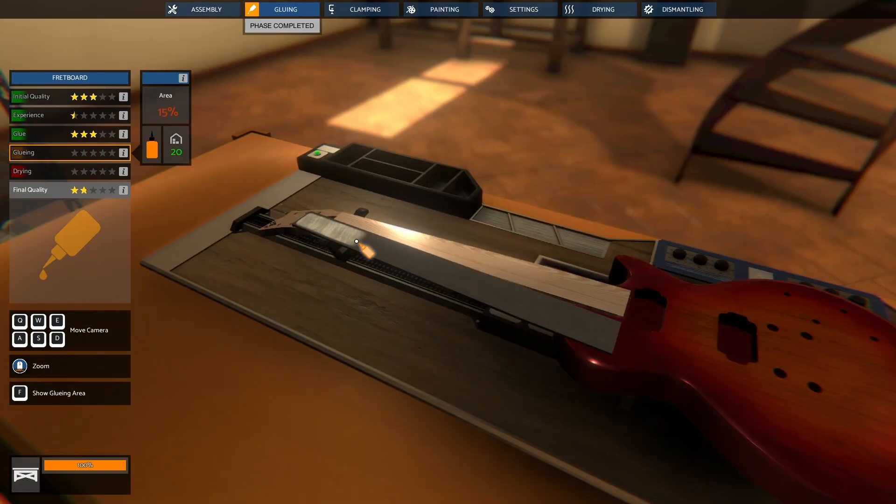
left_click(362, 8)
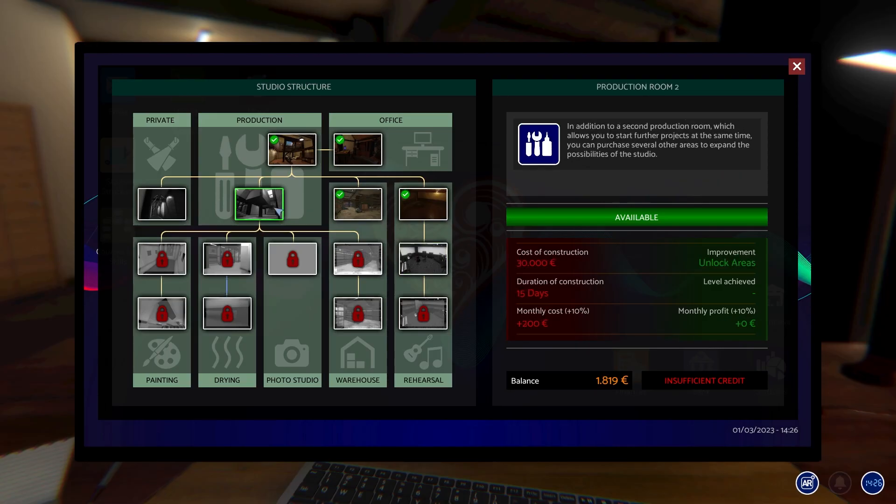
mouse_move(183, 216)
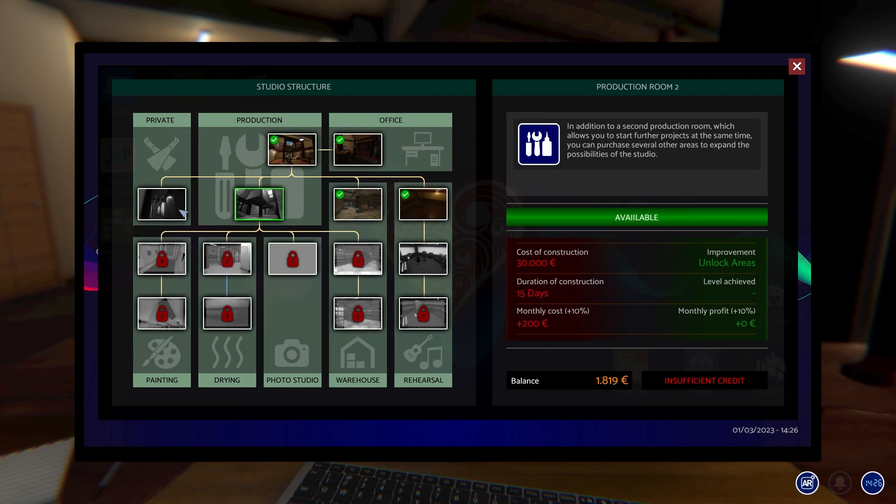
left_click(162, 205)
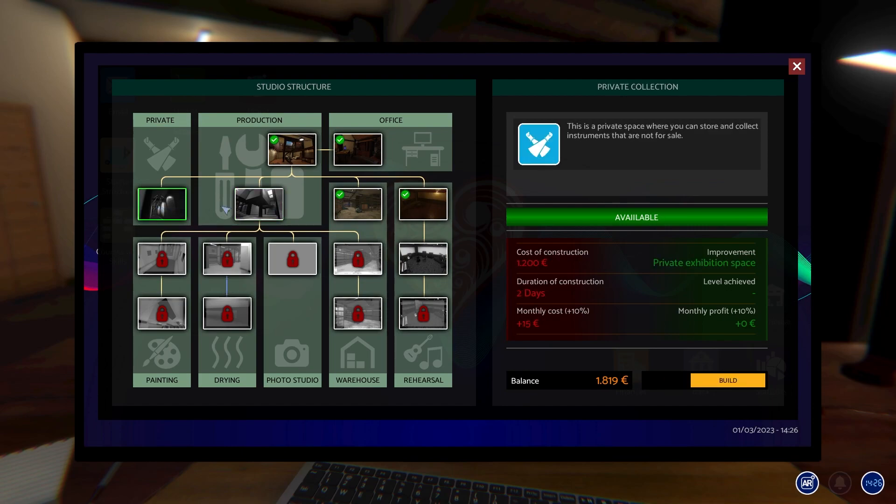
left_click(259, 204)
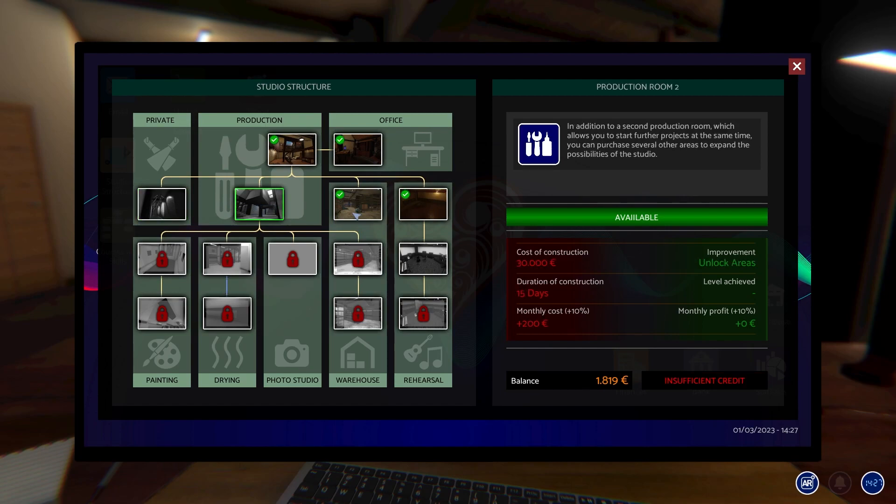
mouse_move(695, 136)
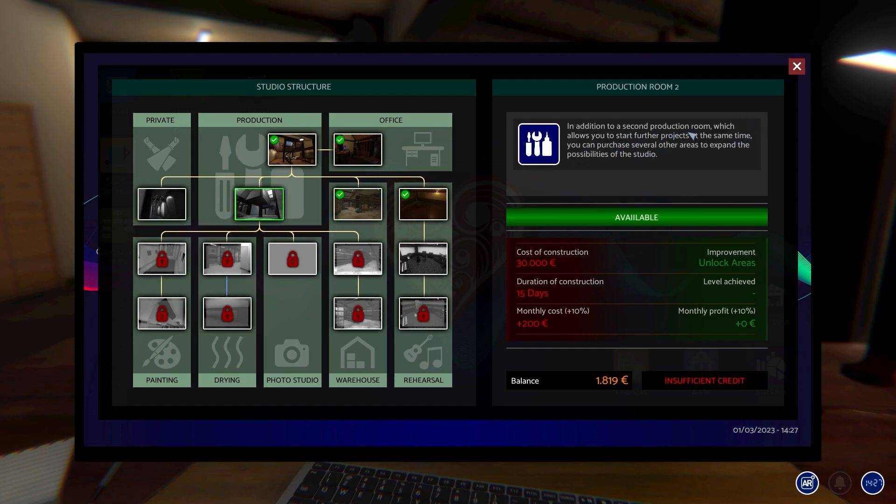
mouse_move(671, 169)
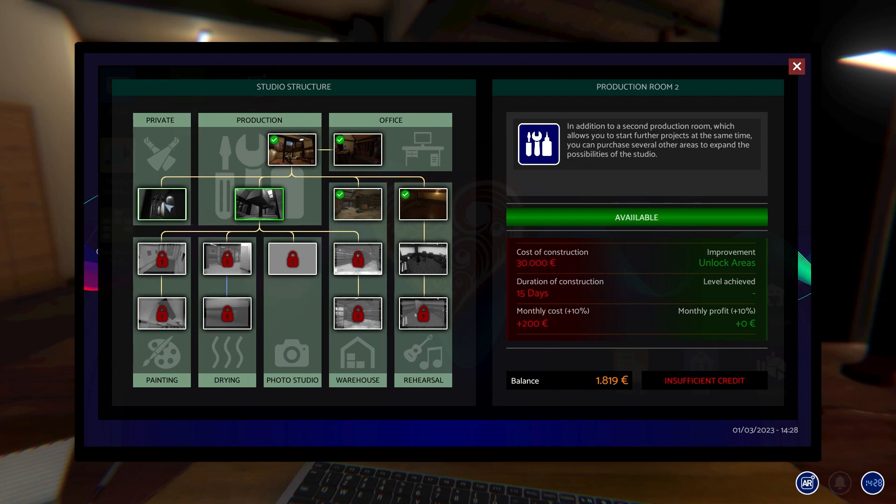
left_click(161, 204)
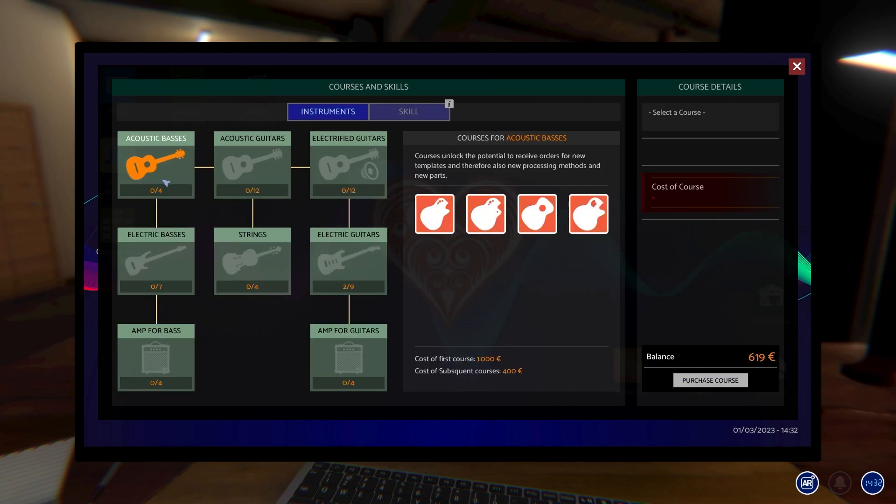
- Check the first acoustic bass course, then bring up the Advertising Campaigns world map
left_click(435, 215)
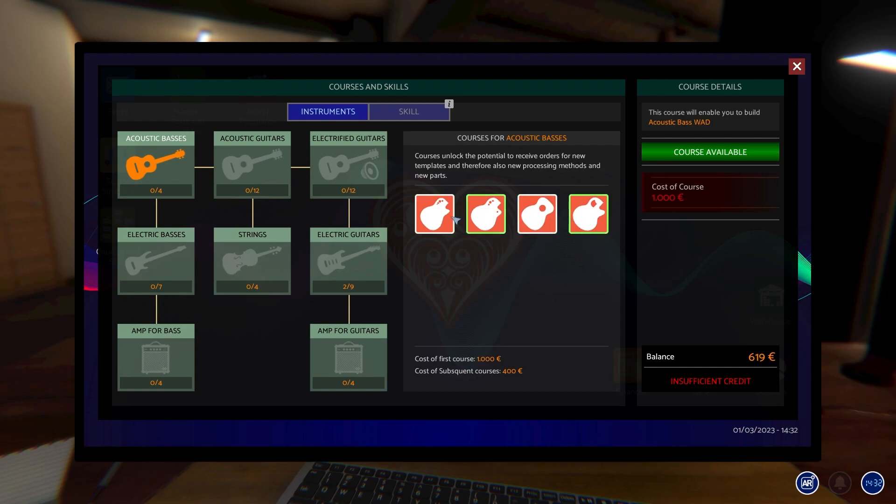
left_click(252, 166)
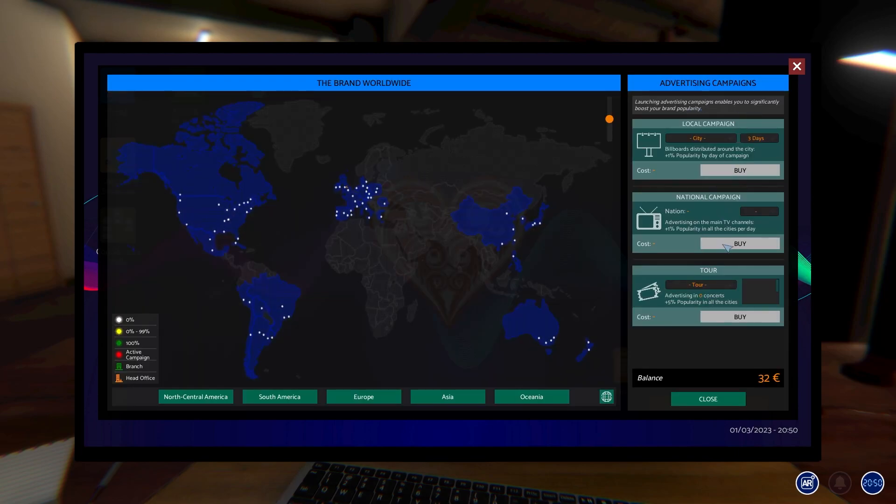
- Dismiss the end-of-workday notice and start relocating the guitar project on the studio floorplan
left_click(797, 65)
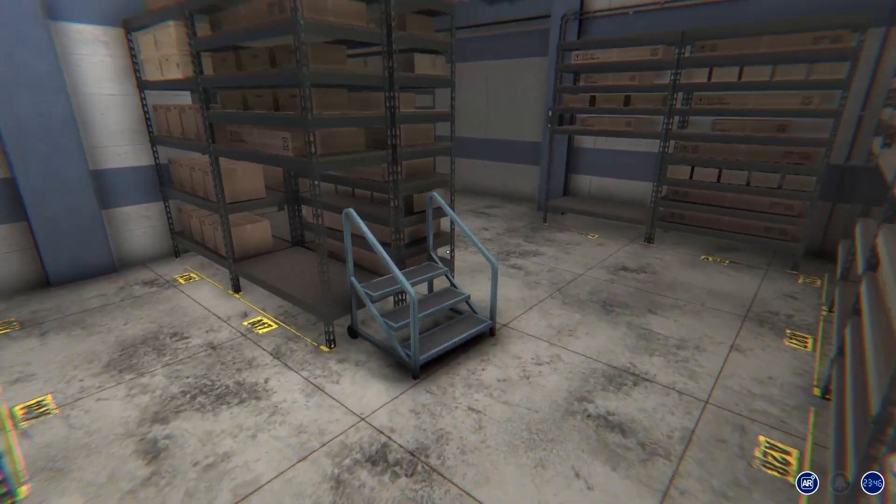
mouse_move(448, 252)
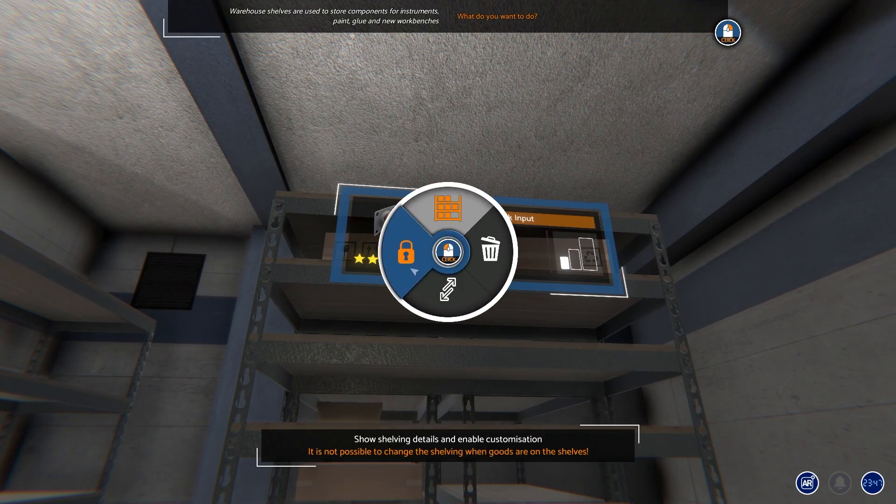
mouse_move(448, 295)
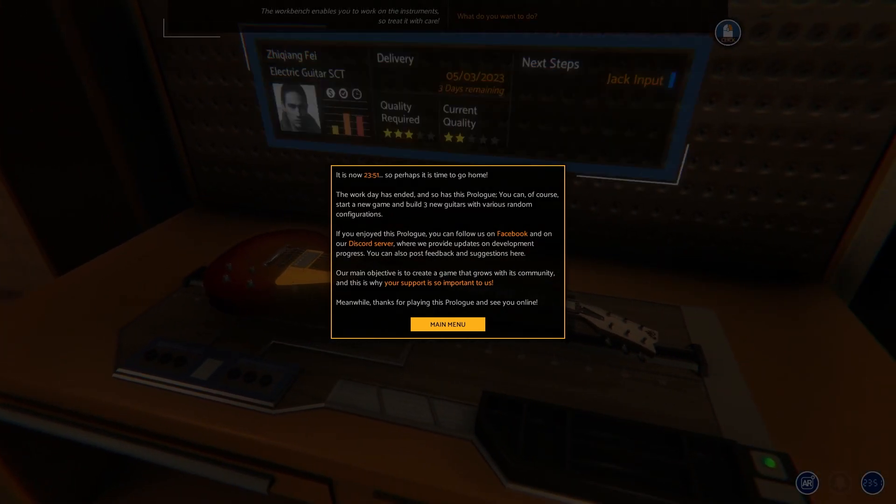
left_click(448, 324)
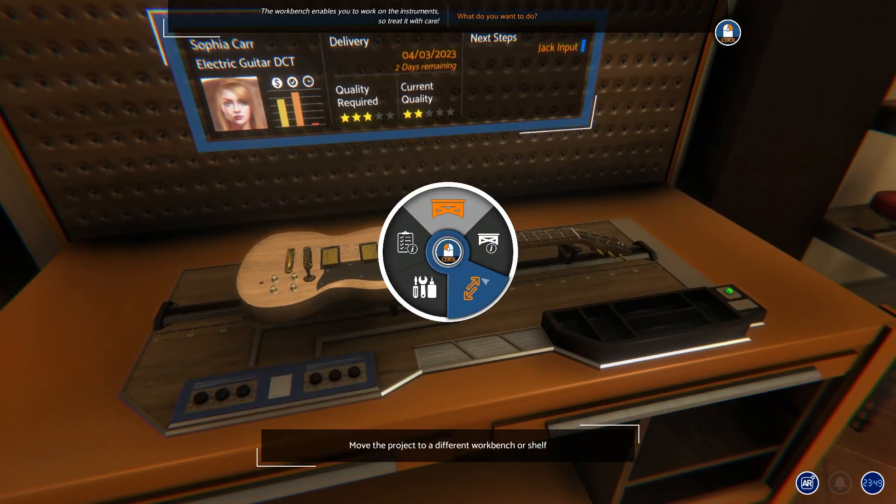
left_click(475, 291)
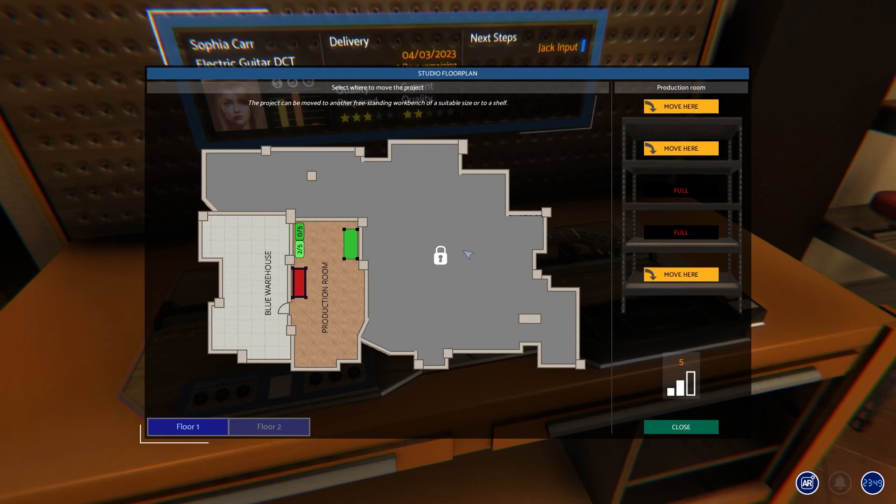